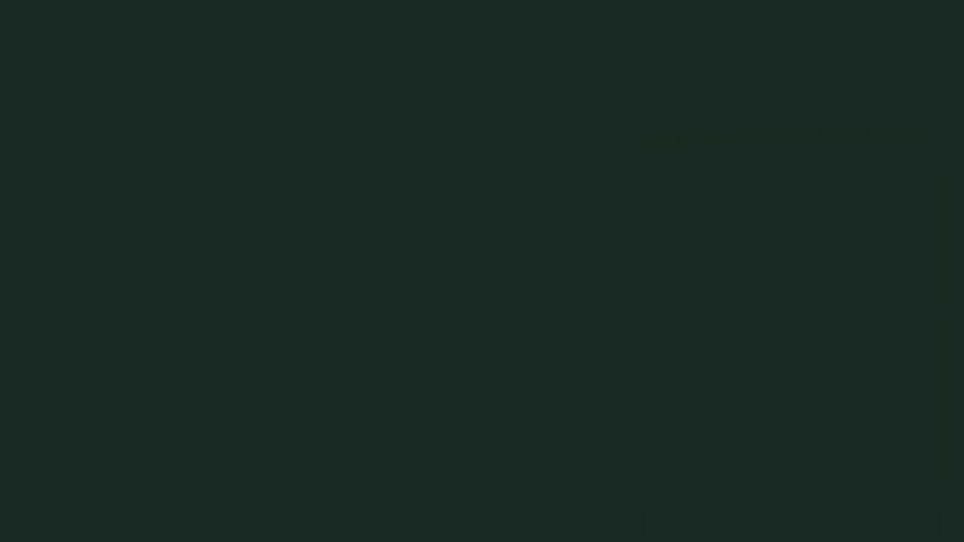
pyautogui.write('Orion Sharpe')
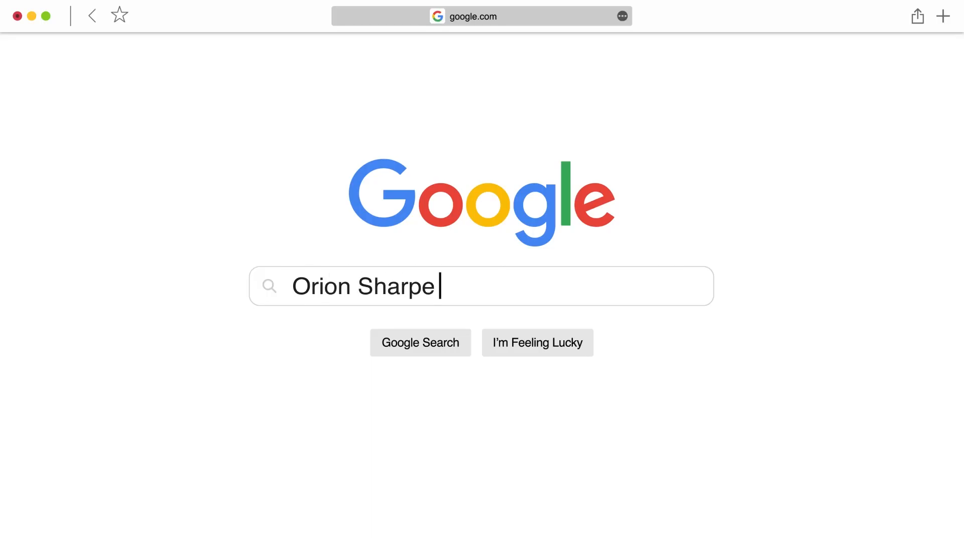